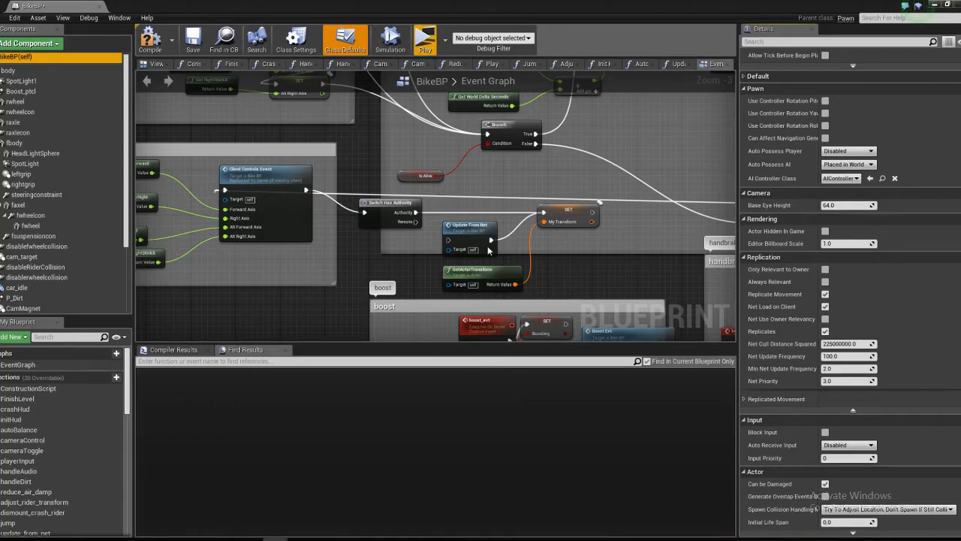
# Bring up BikeBP's update_from_net function graph from the My Blueprint panel
pyautogui.click(423, 39)
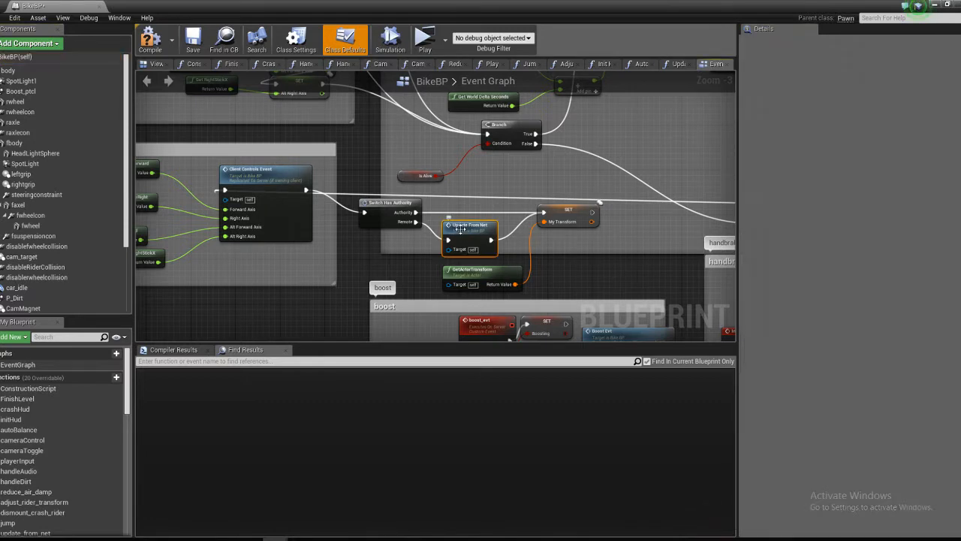
pyautogui.doubleClick(469, 225)
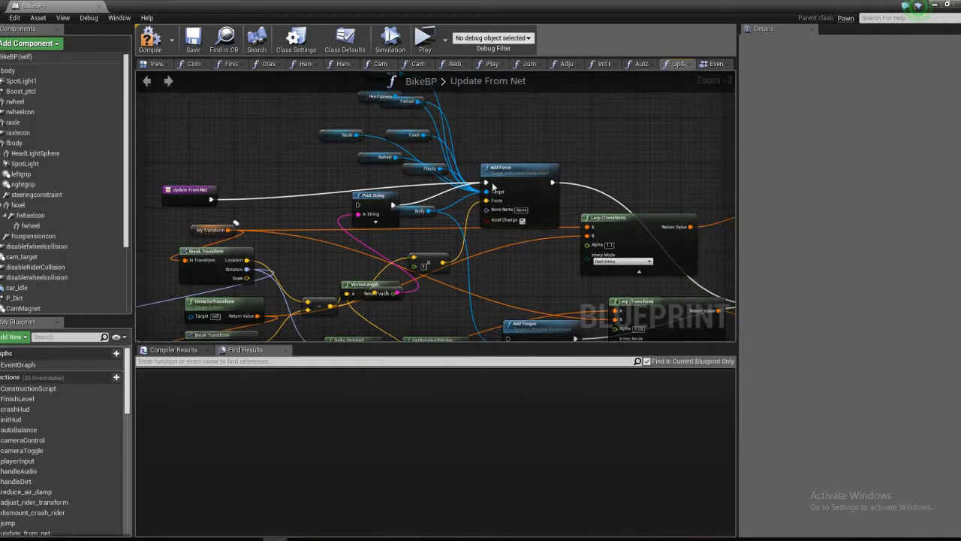
pyautogui.moveTo(519, 180)
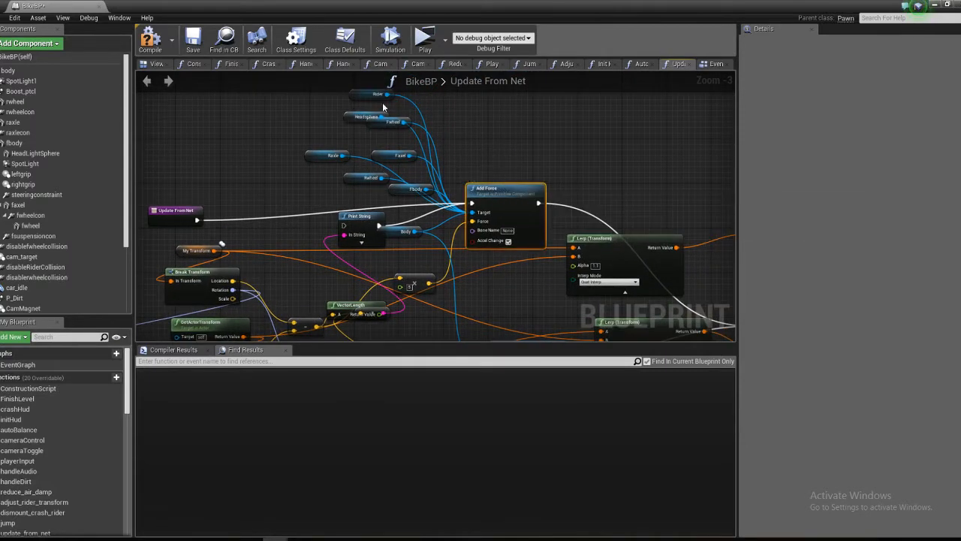
pyautogui.moveTo(507, 288)
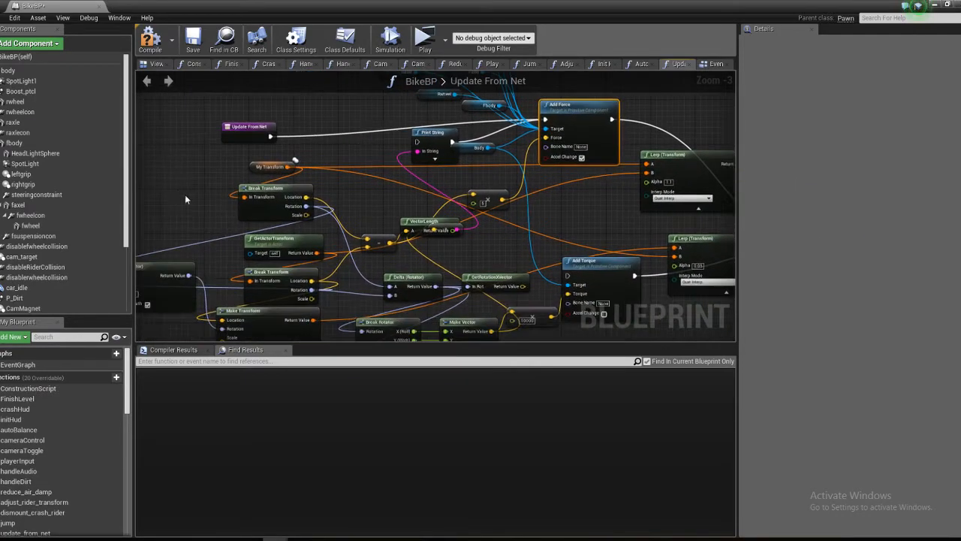
# Review the force and torque nodes and launch the level in server and client windows
pyautogui.click(270, 167)
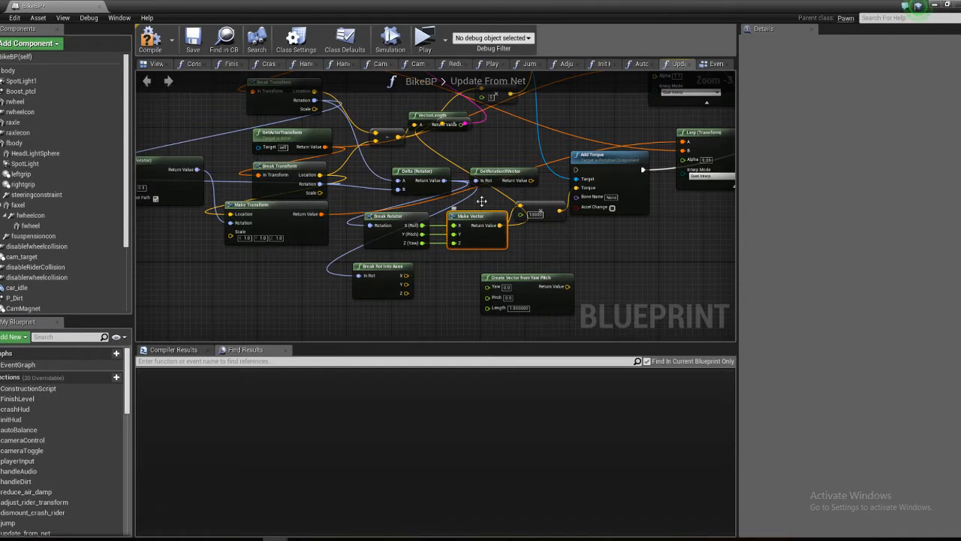
pyautogui.moveTo(425, 39)
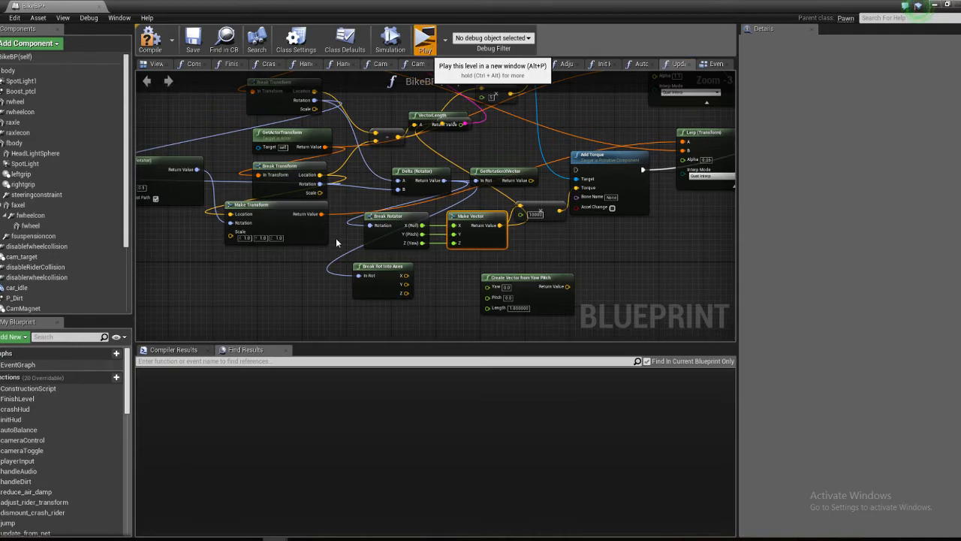
pyautogui.click(425, 39)
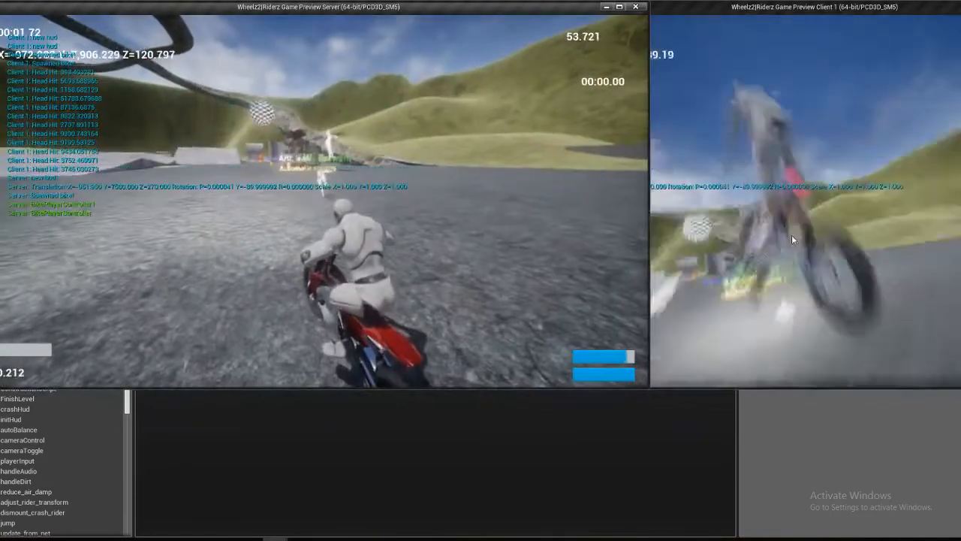